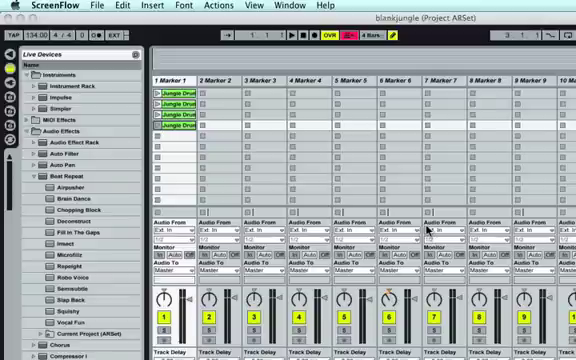
{"action": "mouse_move", "coordinate": [528, 197]}
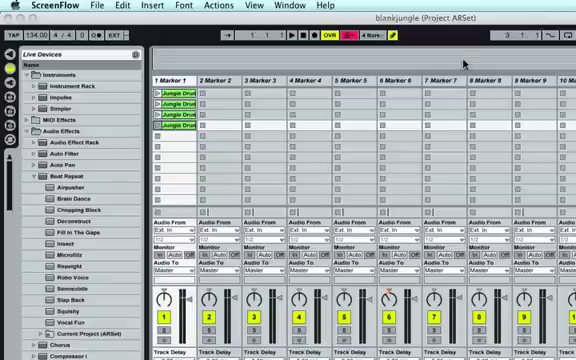
{"action": "mouse_move", "coordinate": [462, 62]}
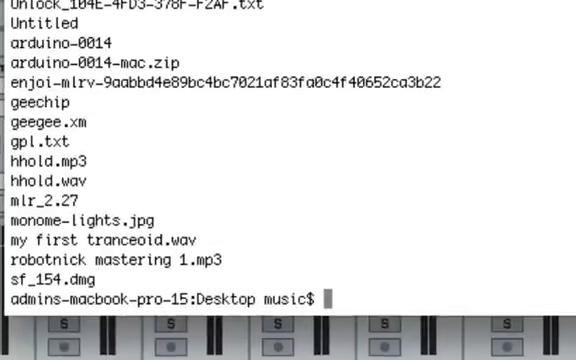
- Enter the 'ARDJ test folder copy' directory in Terminal and launch ./ARmidiTool
{"action": "type", "text": "cd \"ARDJ test fold"}
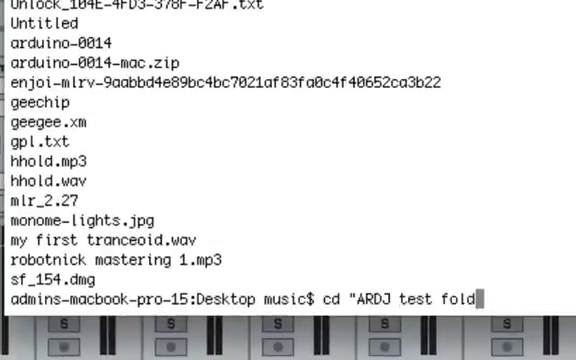
{"action": "key", "text": "Return"}
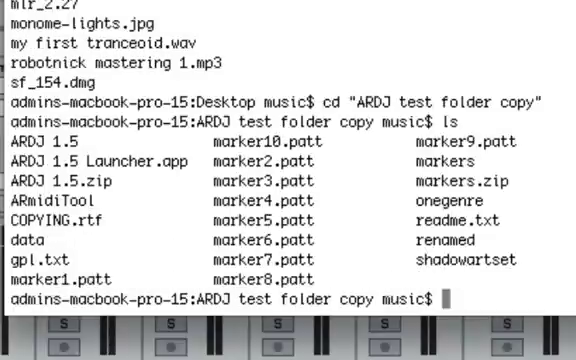
{"action": "type", "text": "./"}
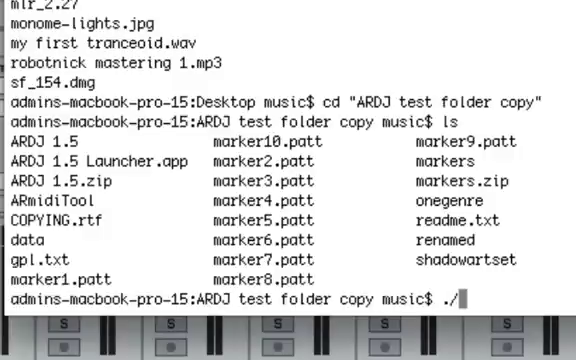
{"action": "type", "text": "ARmidiTool"}
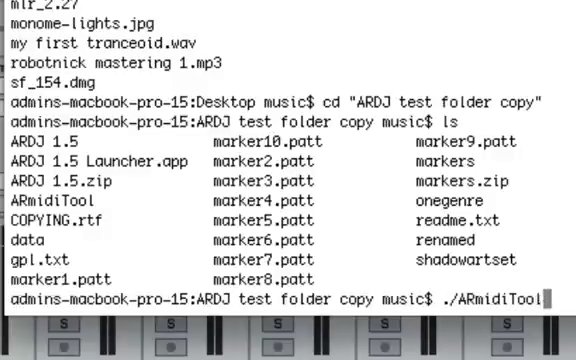
{"action": "key", "text": "Return"}
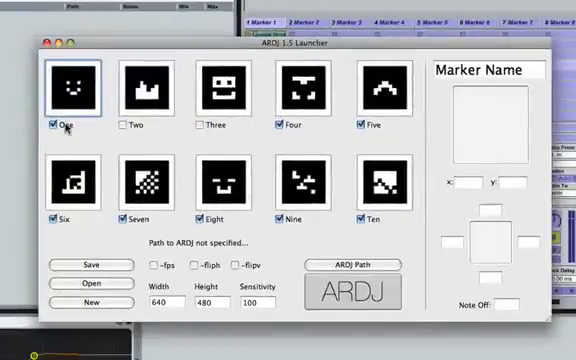
- Turn off marker One and bring up marker Eight's settings in the launcher
{"action": "left_click", "coordinate": [53, 127]}
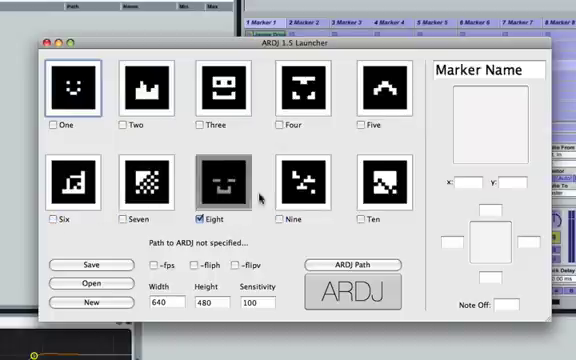
{"action": "left_click", "coordinate": [218, 178]}
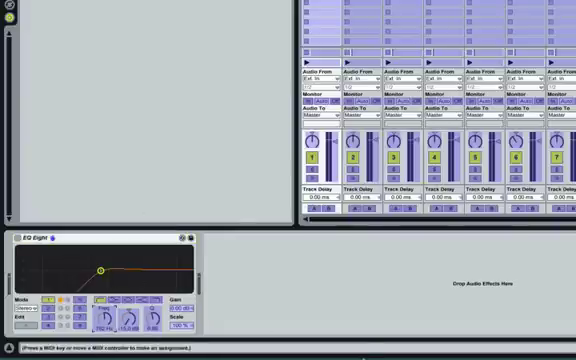
{"action": "mouse_move", "coordinate": [500, 309]}
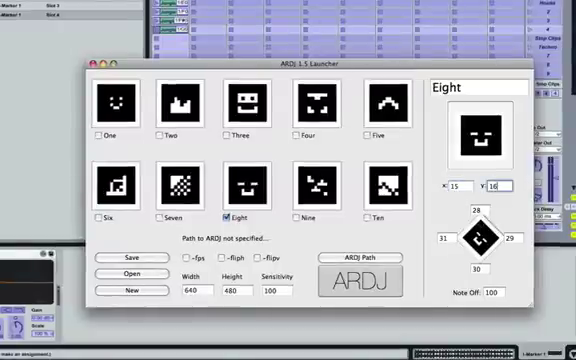
- Select marker Eight's Y controller number field (16) for editing
{"action": "left_click", "coordinate": [100, 65]}
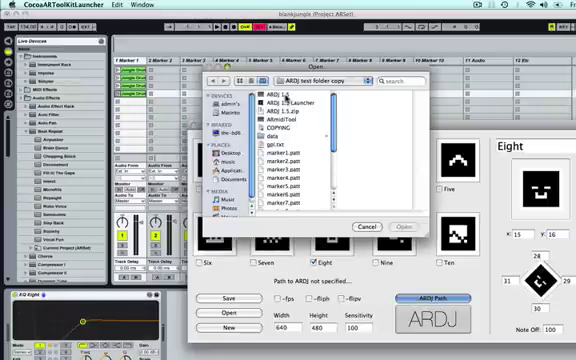
- Choose the ARDJ 1.5 application as the launcher's ARDJ location
{"action": "left_click", "coordinate": [406, 227]}
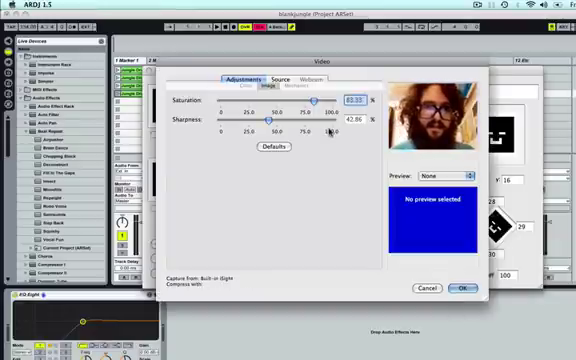
- Set the video capture source to DVC and confirm the video settings
{"action": "left_click", "coordinate": [281, 78]}
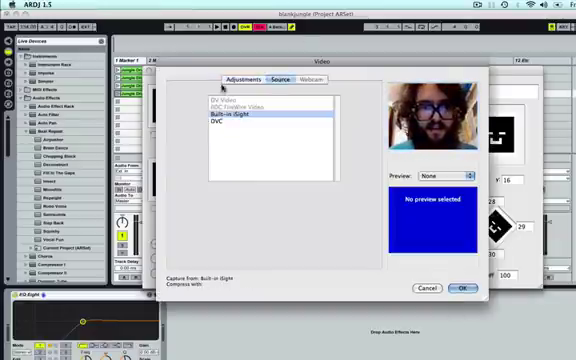
{"action": "left_click", "coordinate": [212, 128]}
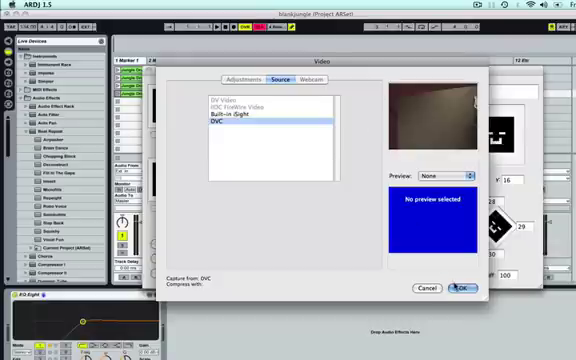
{"action": "left_click", "coordinate": [462, 287]}
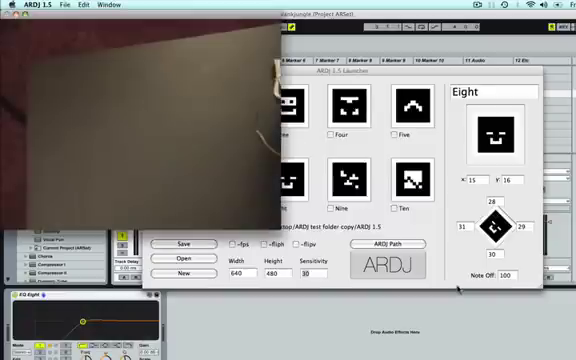